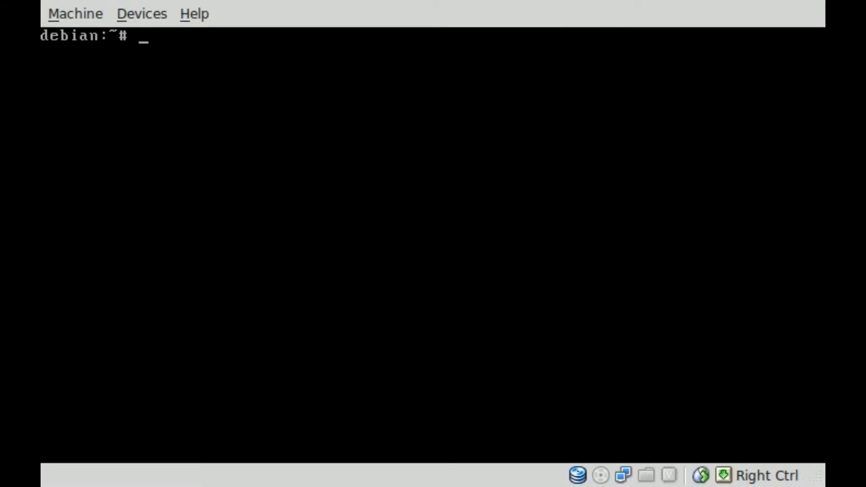
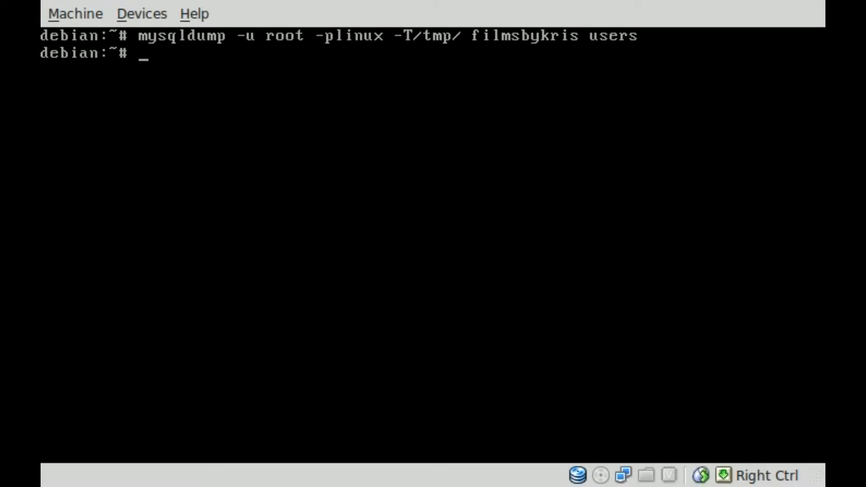
Display /tmp/users.txt with cat, using Tab completion to see users.sql and users.txt
type("cat /")
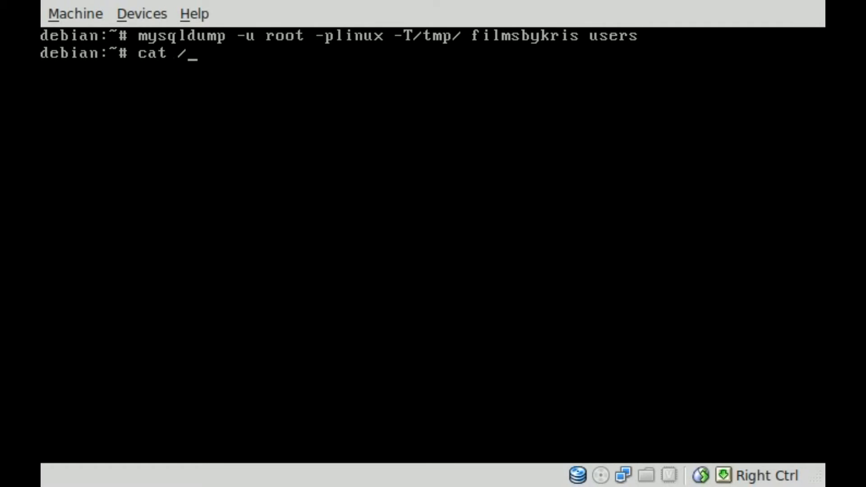
type("tmp/")
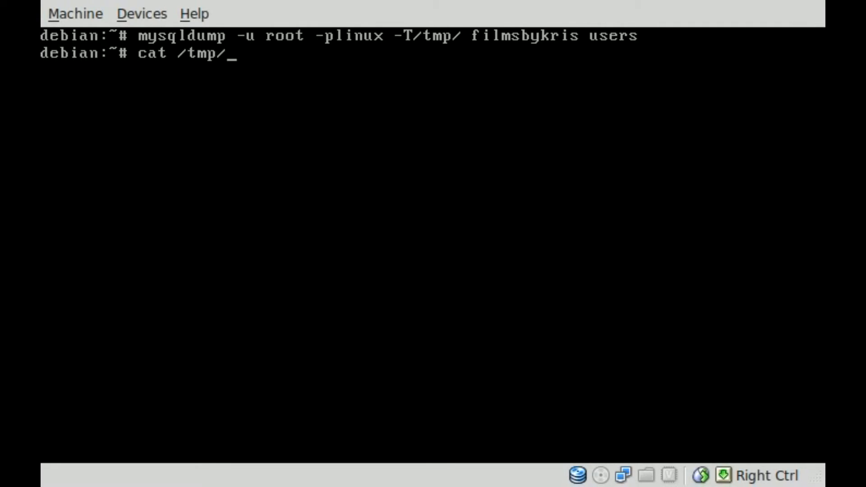
type("u")
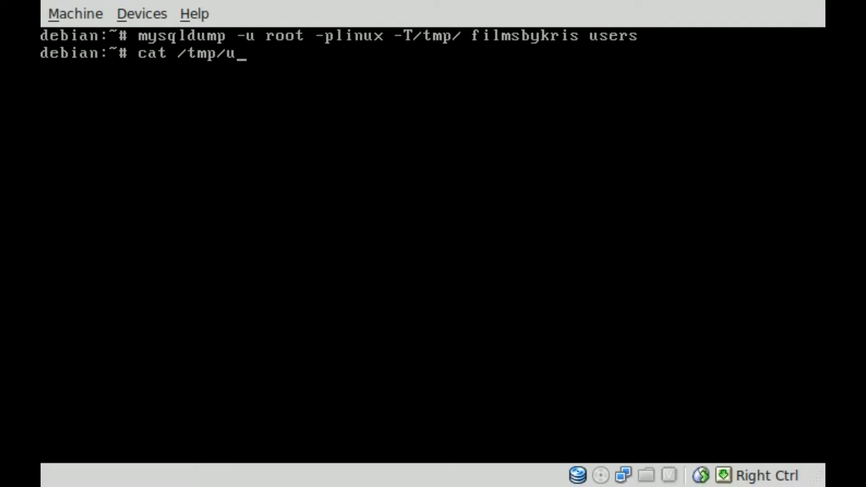
type("s")
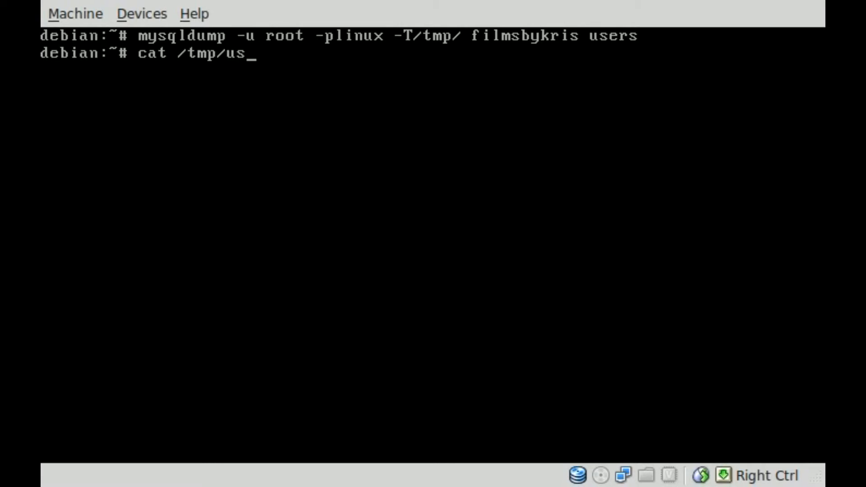
type("ers.")
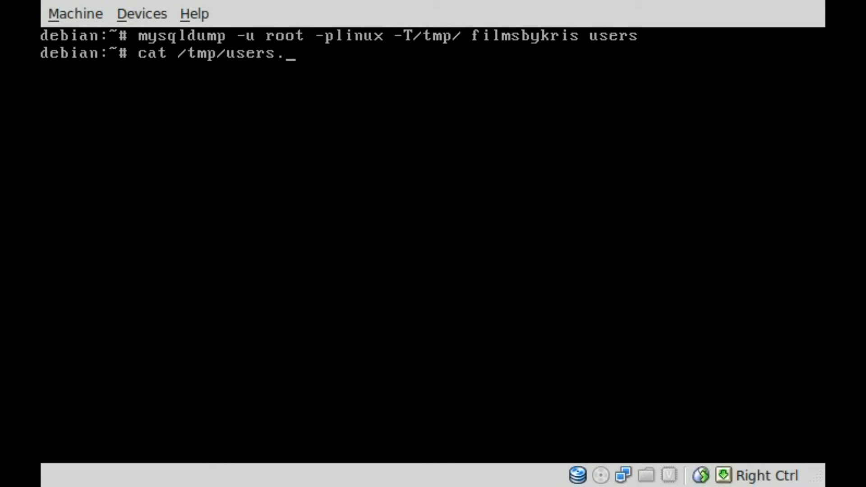
key("Tab")
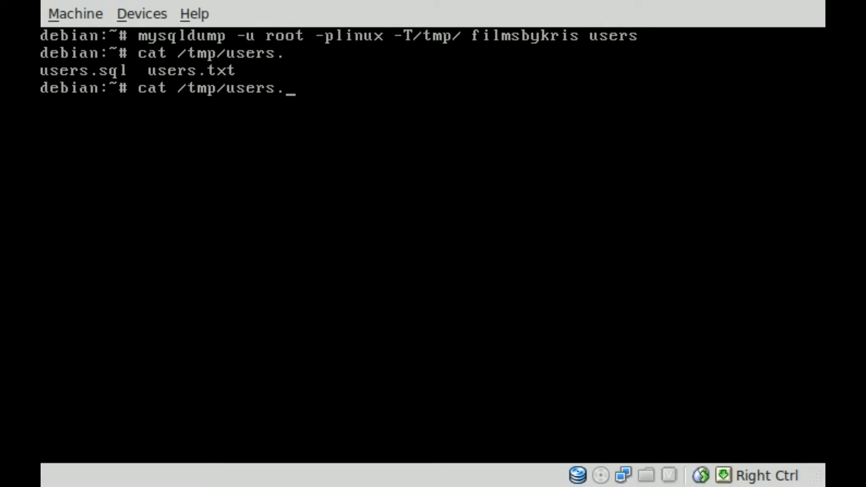
type("txt")
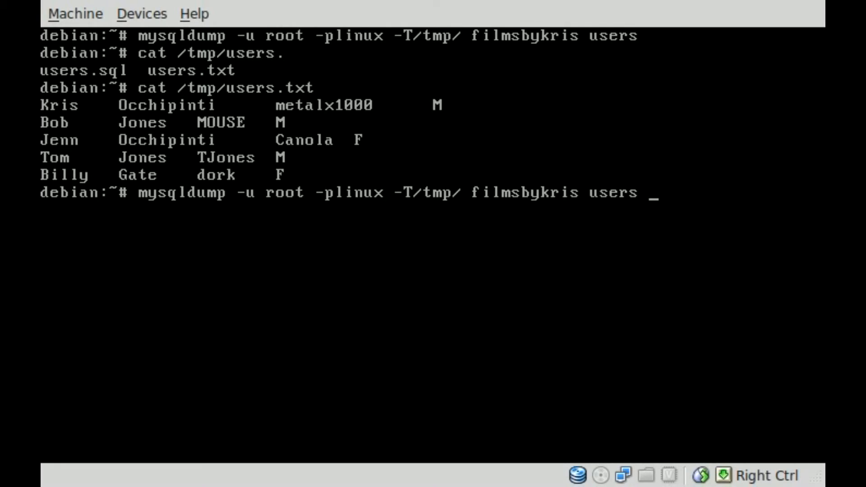
Re-export users with --fields-terminated-by=, and cat /tmp/users.txt to see comma-separated rows
type("--fi")
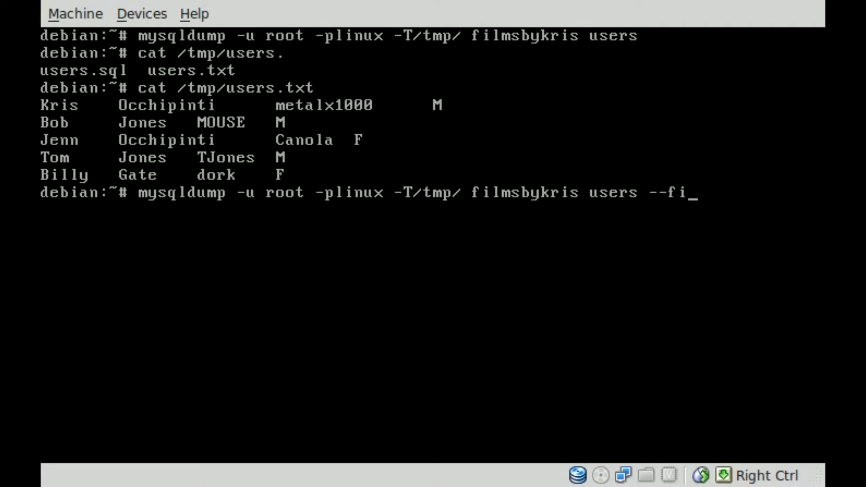
type("elds")
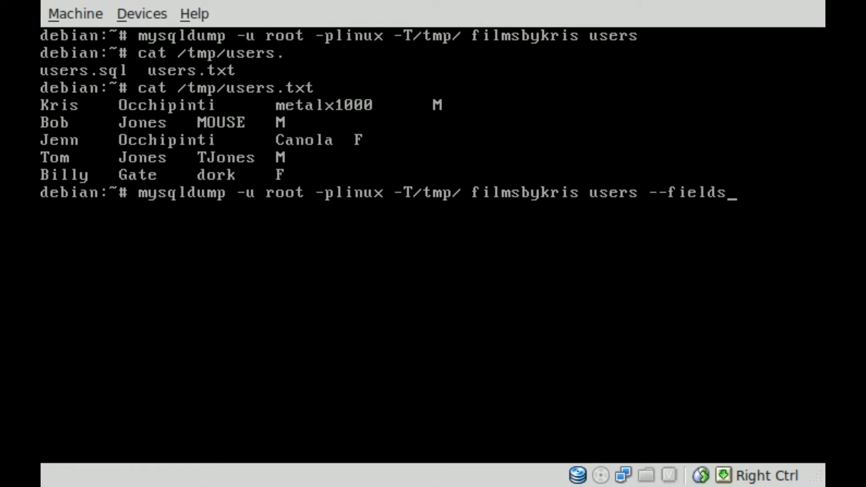
type("-ter")
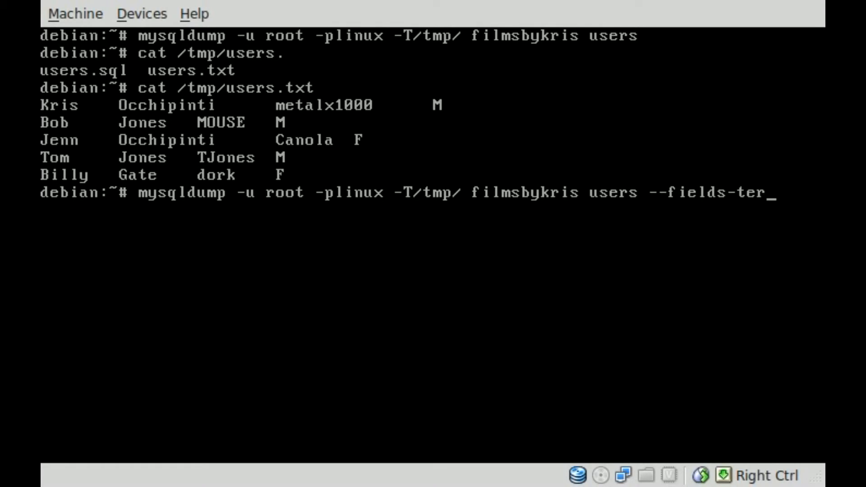
type("minated")
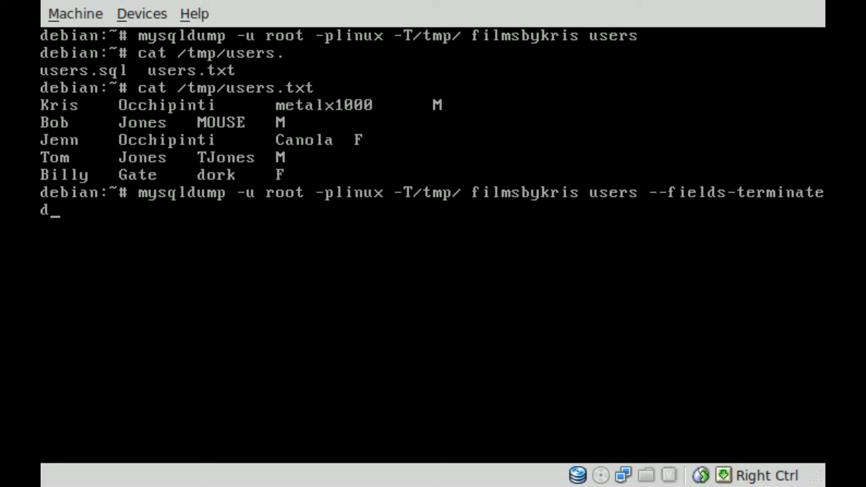
type("-by")
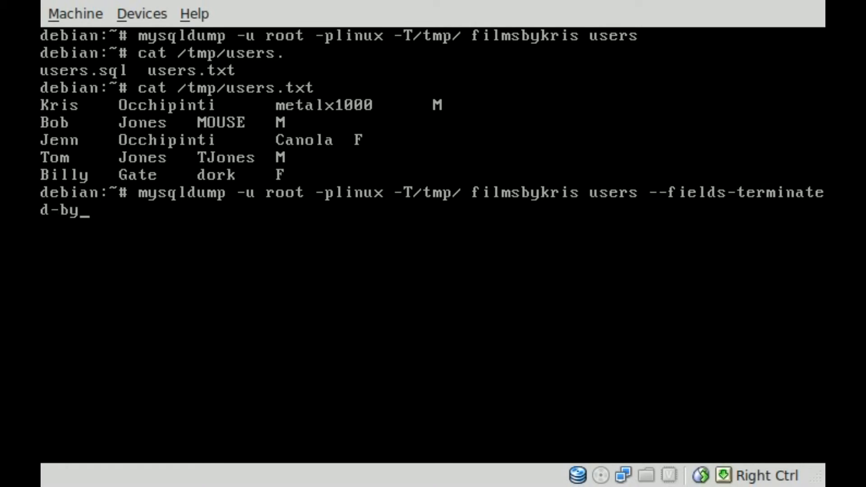
type("=")
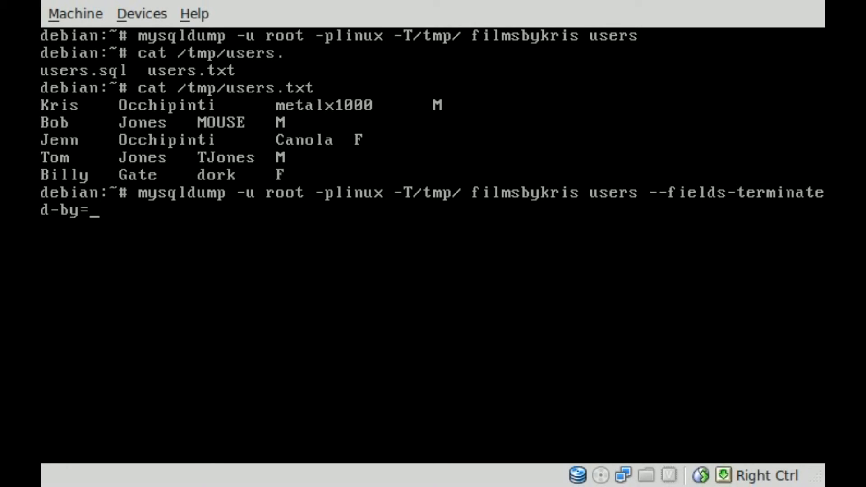
type(",")
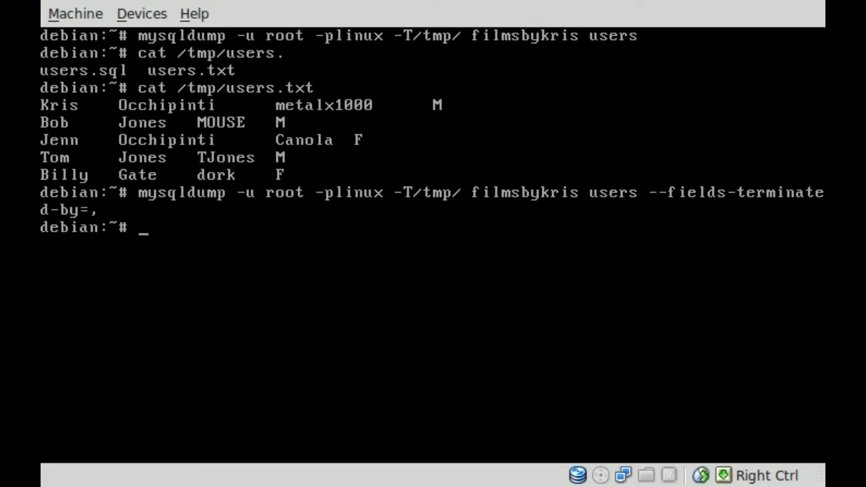
type("cat /tmp/users.txt")
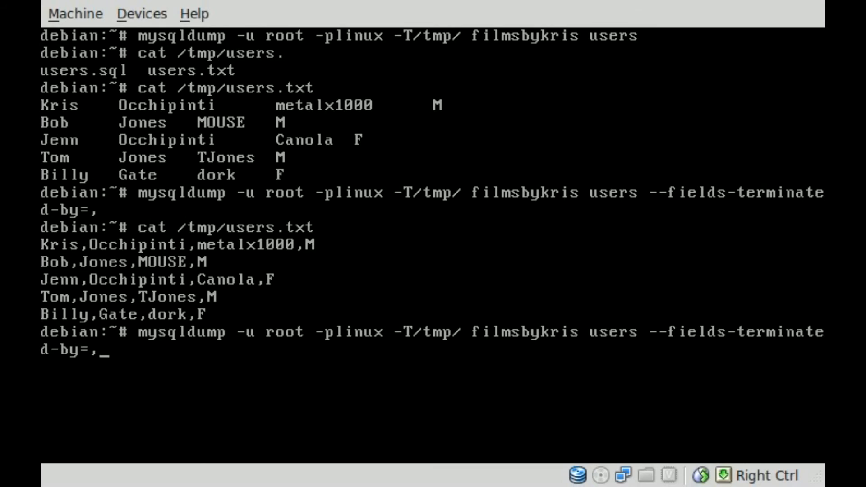
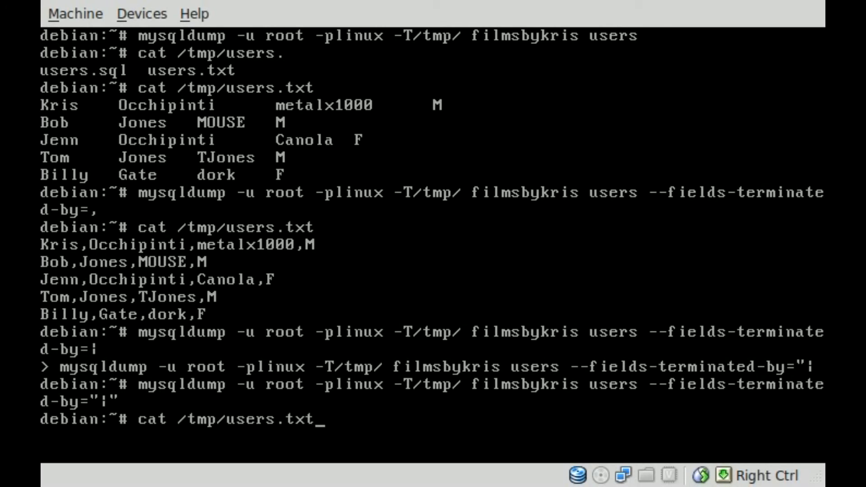
Re-export users with --fields-terminated-by="|" and cat /tmp/users.txt to see pipe-separated rows
key("Return")
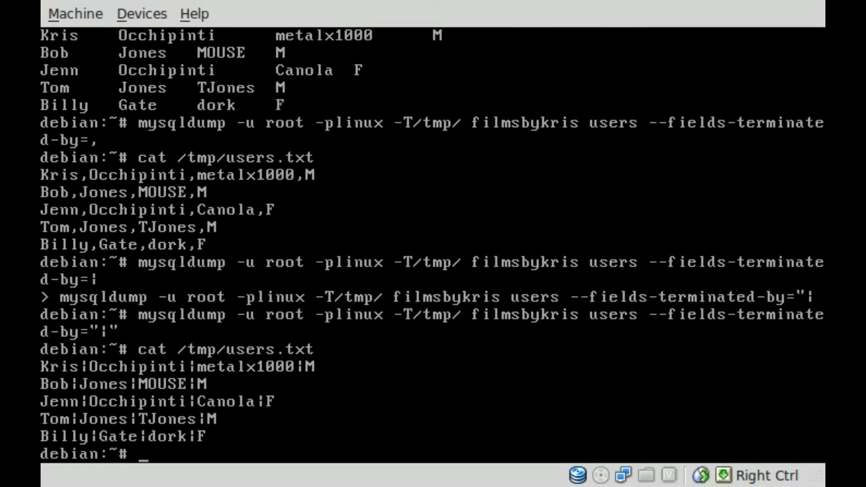
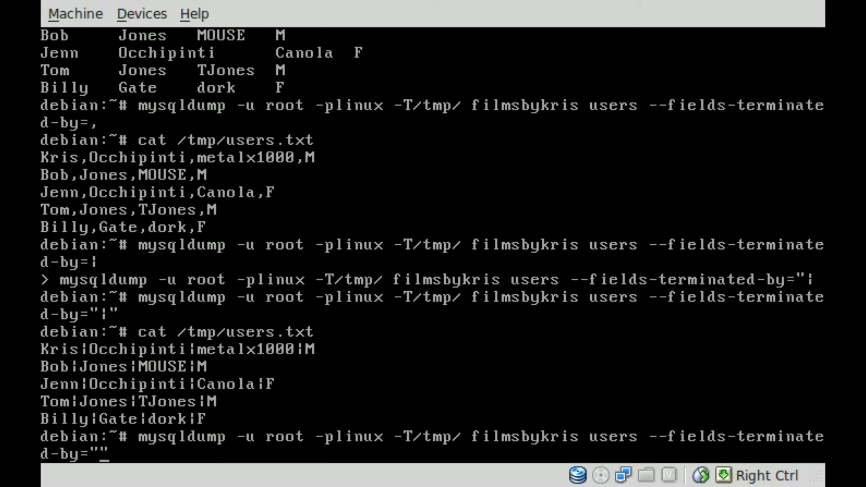
Re-export users with --fields-terminated-by="<field>" and cat /tmp/users.txt to see the result
type("<field")
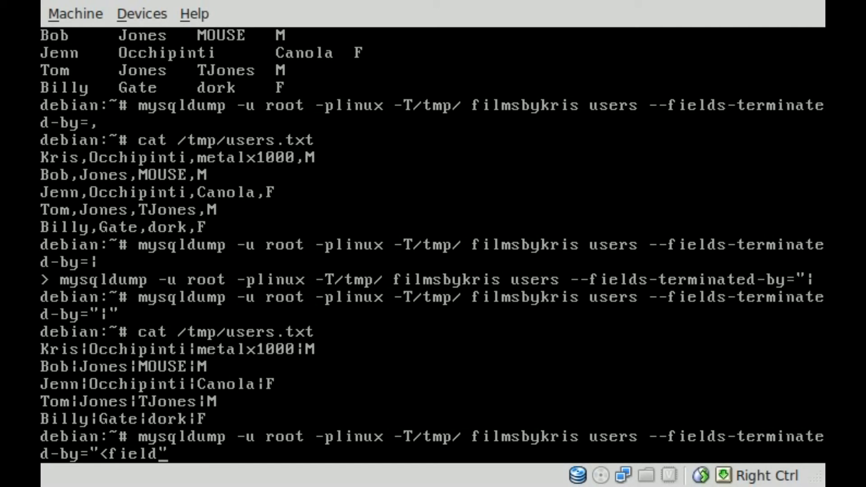
key("Return")
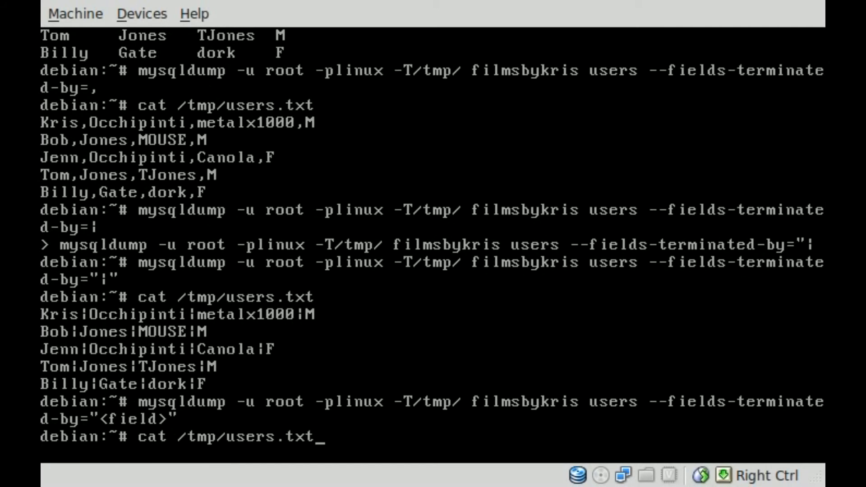
key("Return")
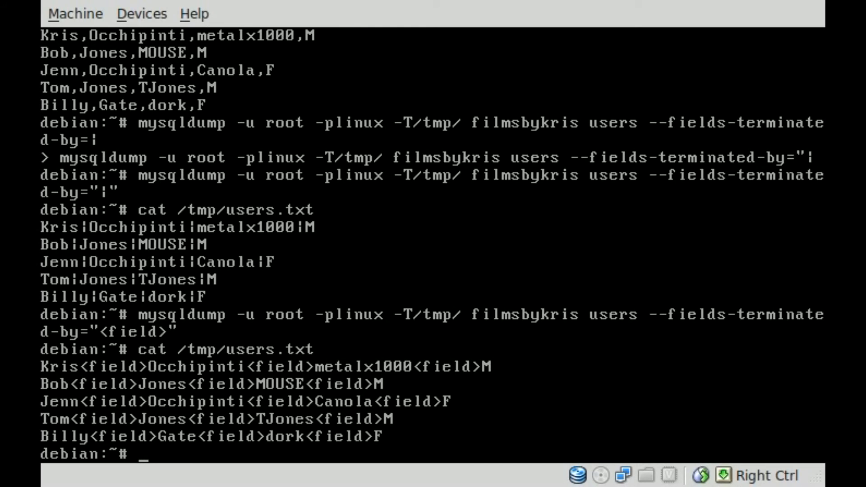
type("cat /tmp/users.txt")
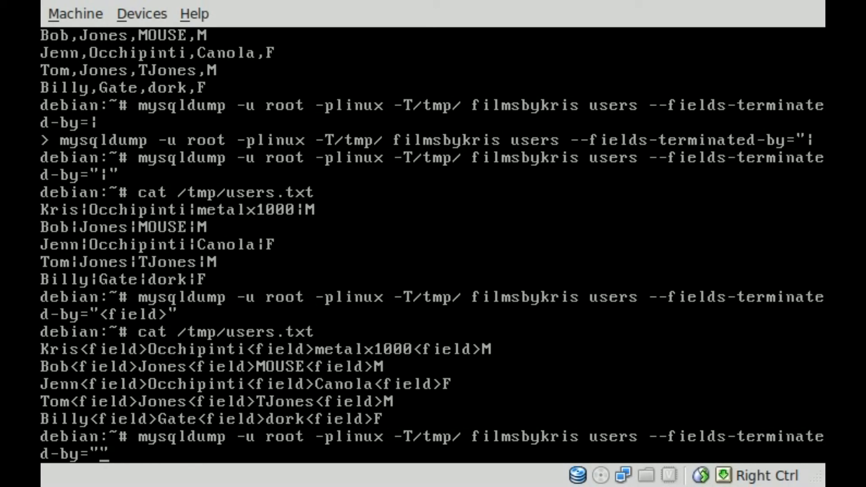
Attempt an export with terminator "," plus a misspelled --foelds-enclosed-by=\" option, then cat users.txt
type(",")
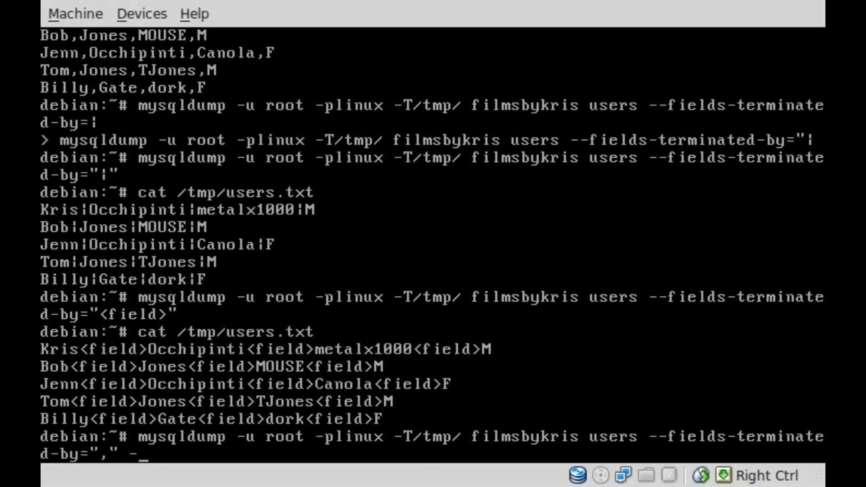
type("-foelds-")
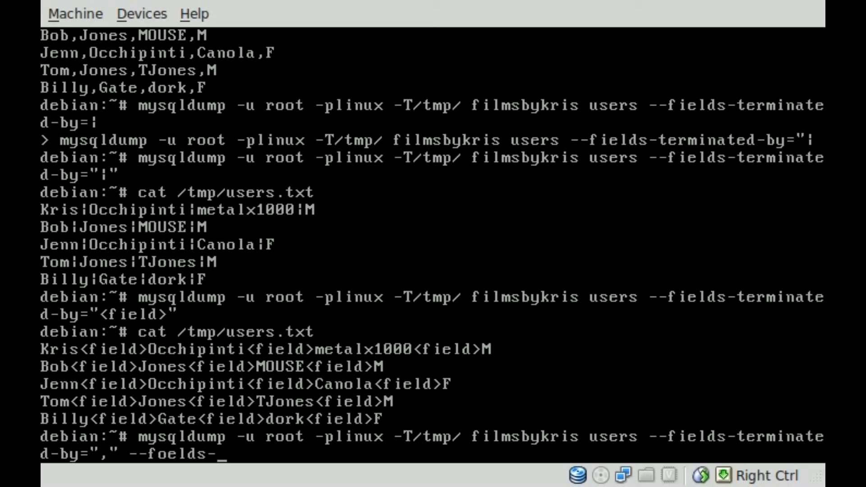
type("enclosed")
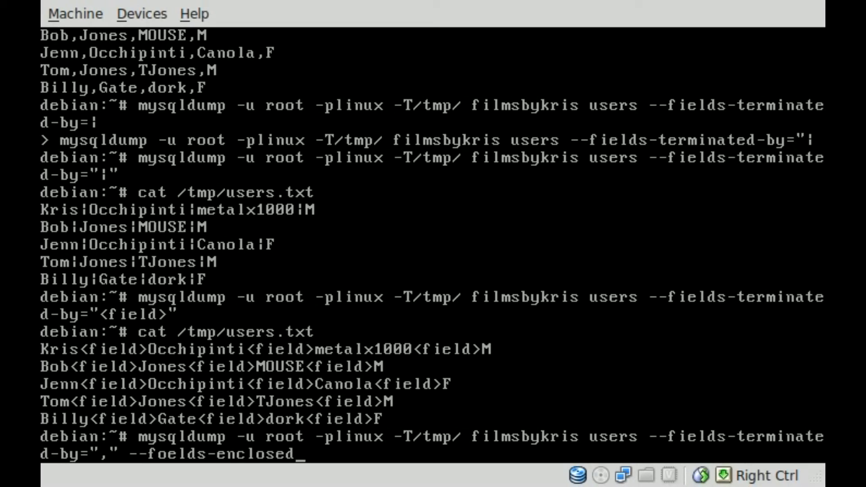
type("-by")
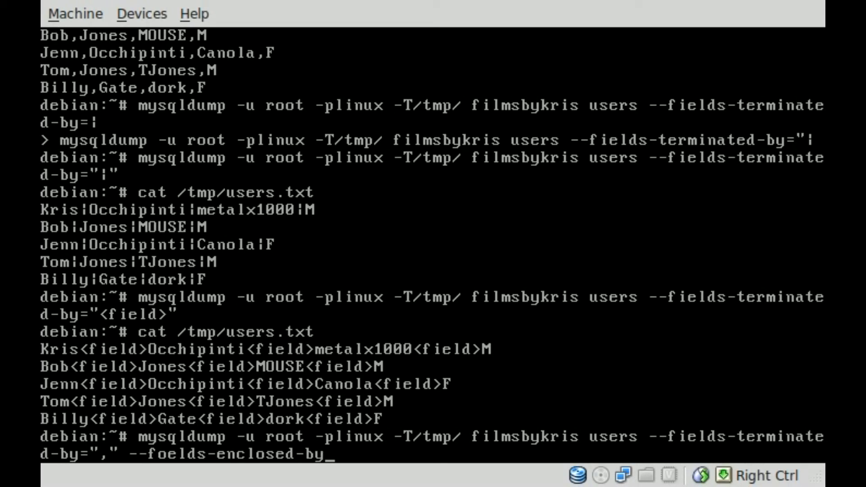
type("=")
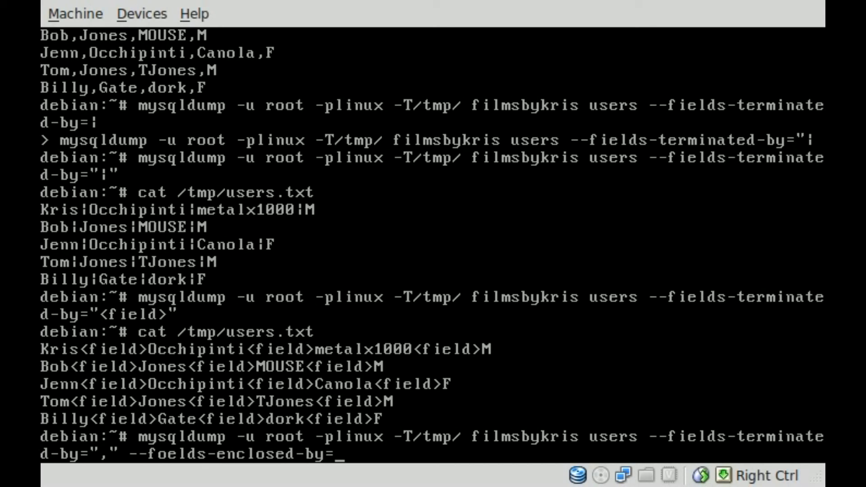
type("\\")
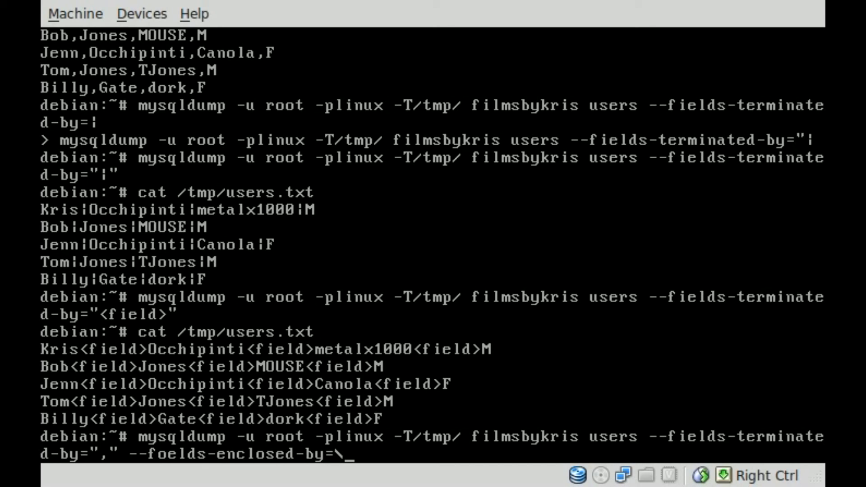
type("\"")
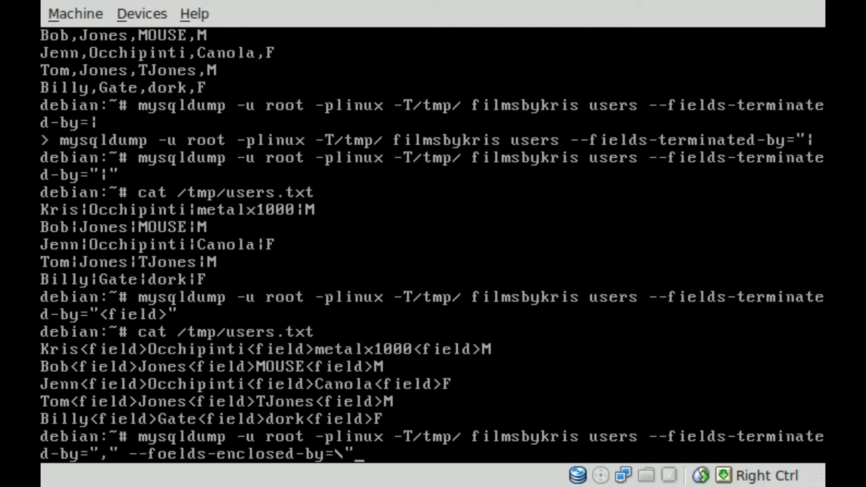
type("'")
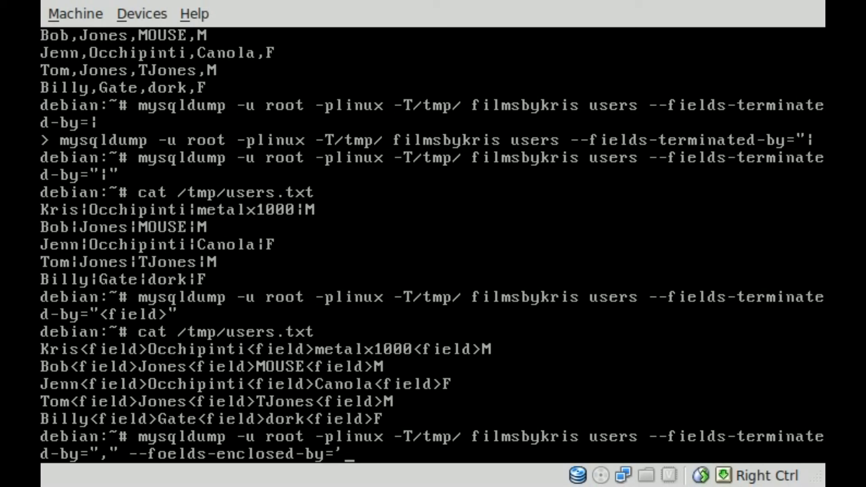
key("BackSpace")
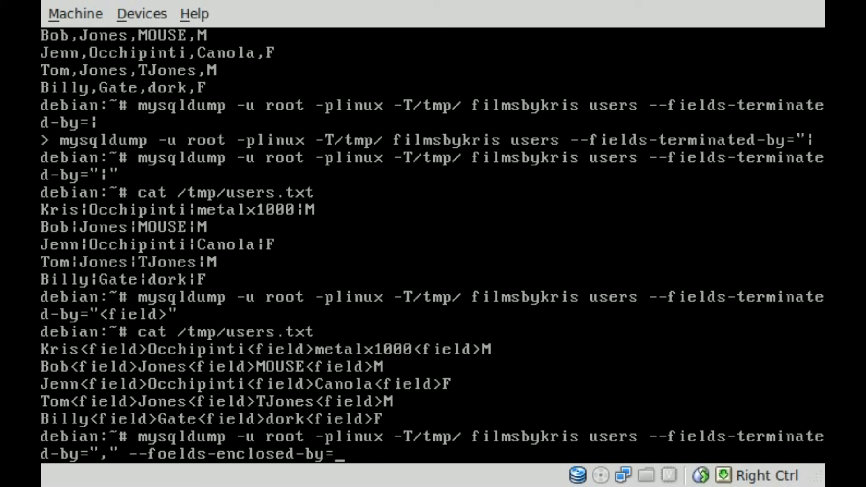
type("\\\"")
type("cat /tmp/users.txt")
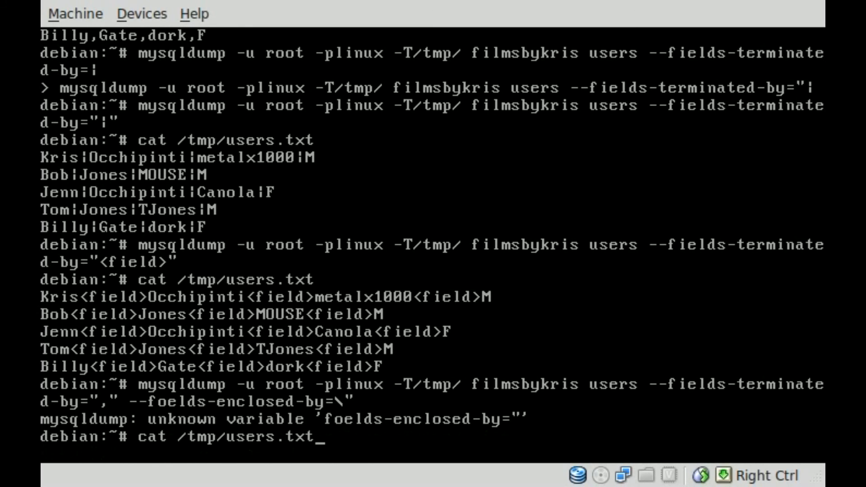
key("Return")
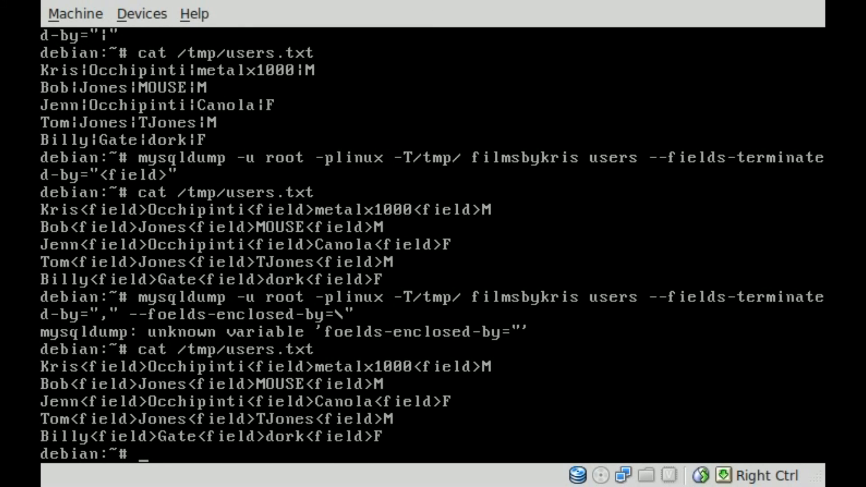